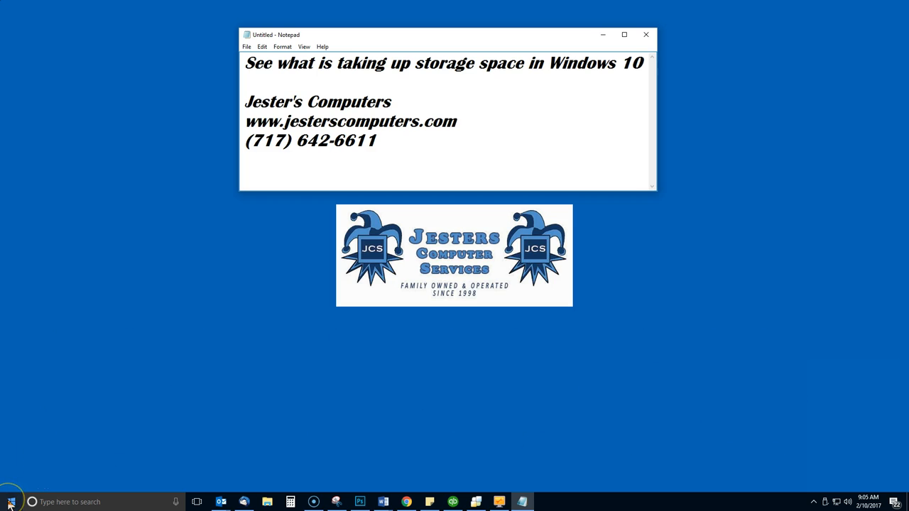
# Launch Windows Settings from the Start menu's gear icon.
pyautogui.click(455, 121)
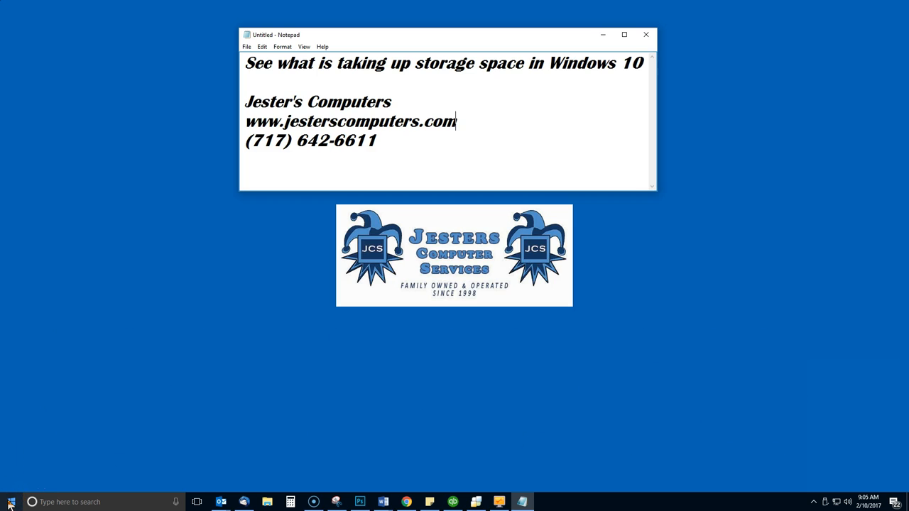
pyautogui.click(11, 502)
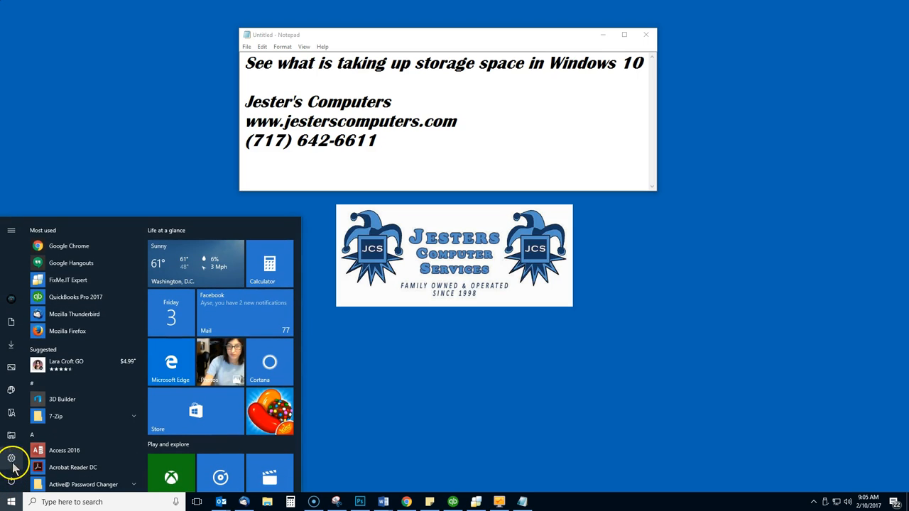
pyautogui.moveTo(11, 460)
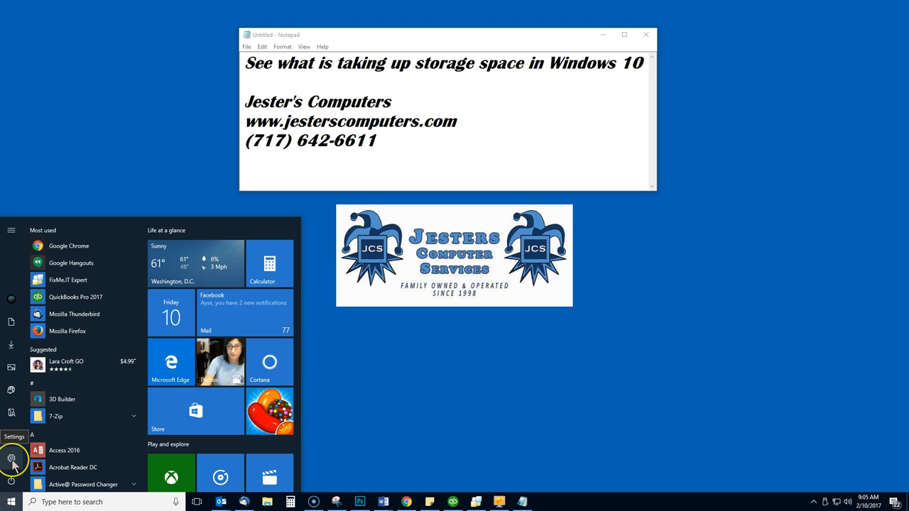
pyautogui.click(11, 459)
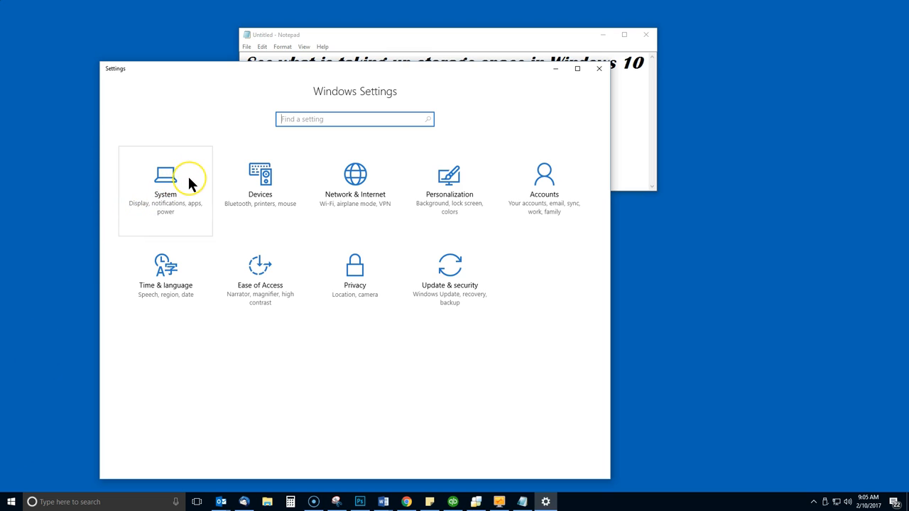
# Go to System > Storage to see drive C at 209 GB used of 232 GB.
pyautogui.click(165, 178)
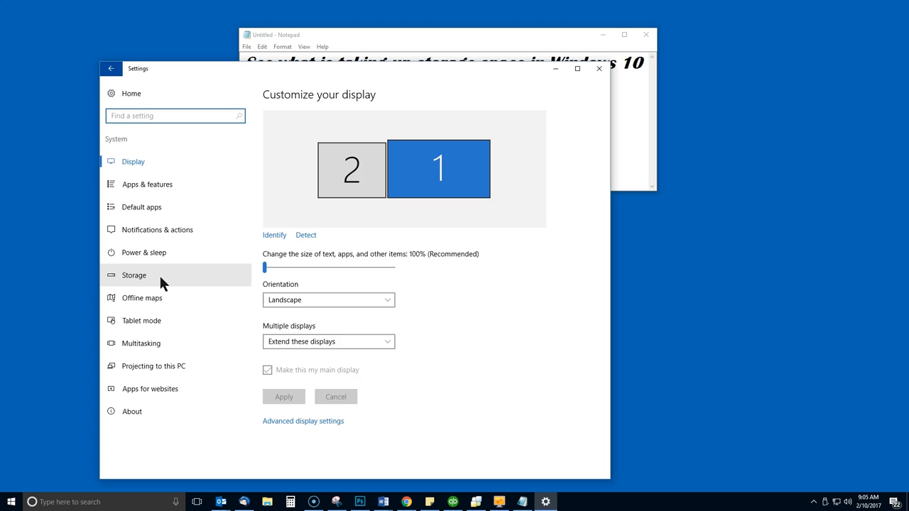
pyautogui.click(134, 275)
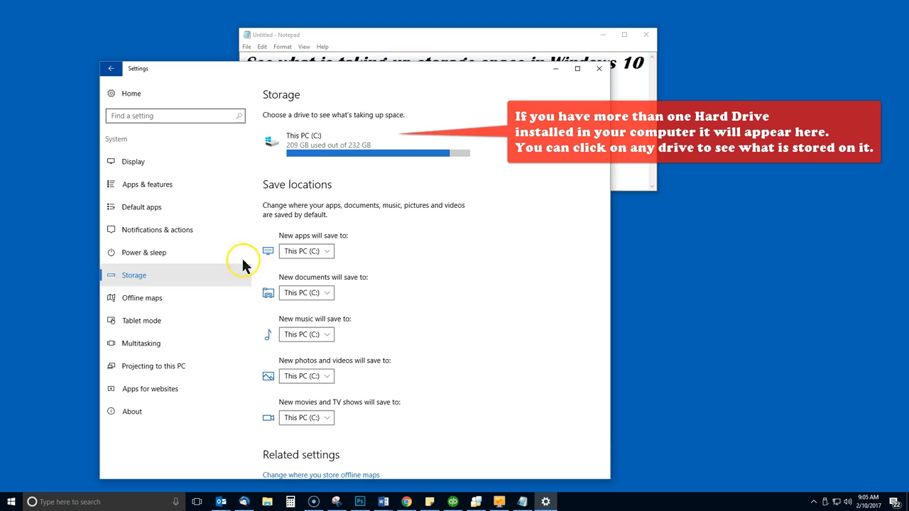
pyautogui.moveTo(275, 130)
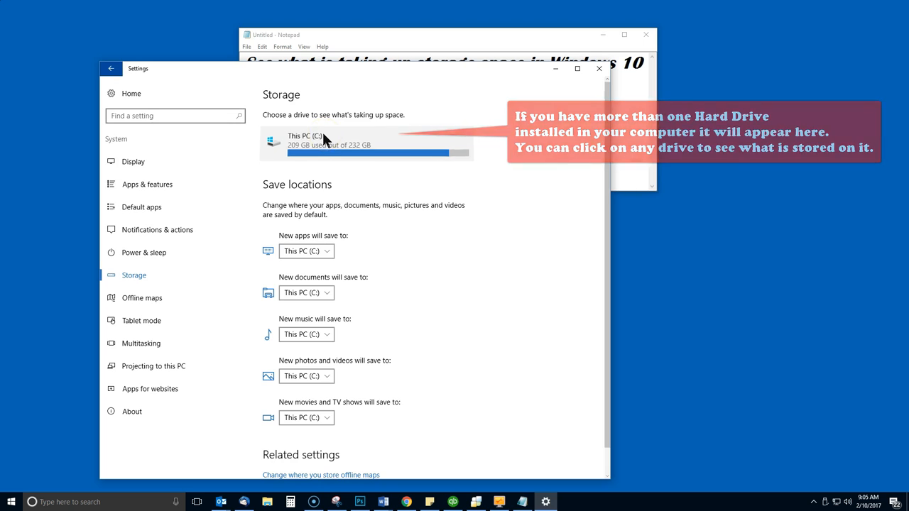
# Open This PC (C:) and scroll through its usage categories toward Documents (4.26 GB).
pyautogui.click(305, 140)
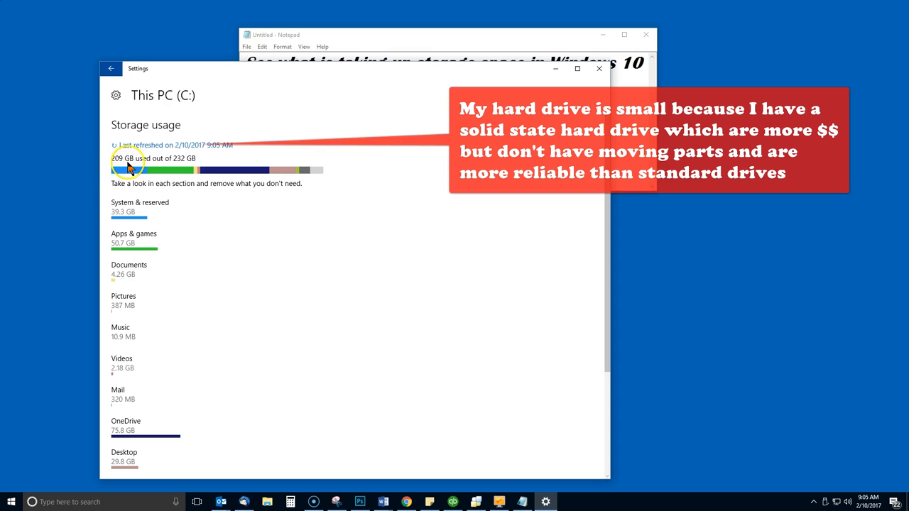
pyautogui.moveTo(184, 183)
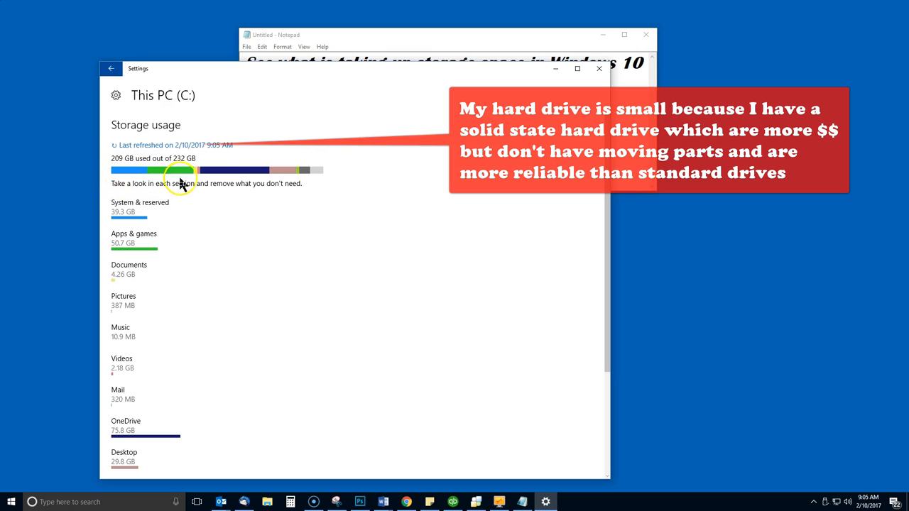
pyautogui.moveTo(321, 179)
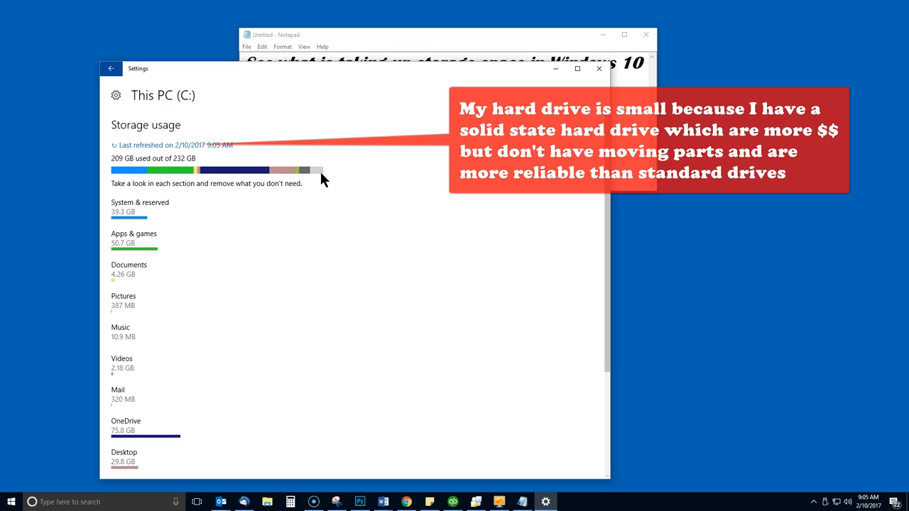
pyautogui.moveTo(319, 177)
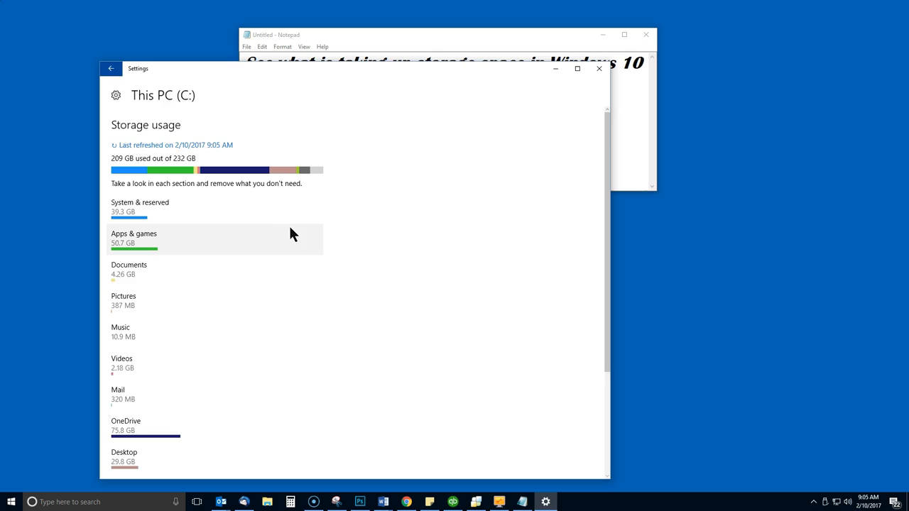
pyautogui.scroll(-3)
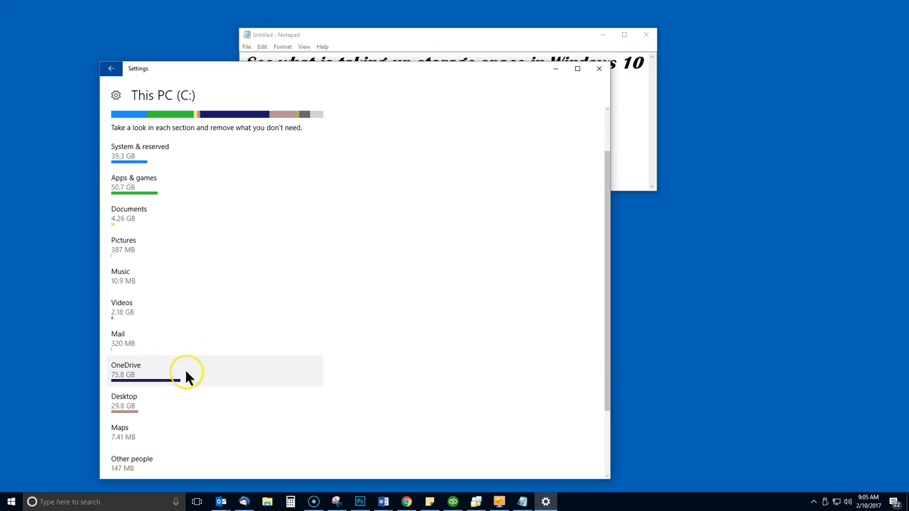
pyautogui.moveTo(160, 379)
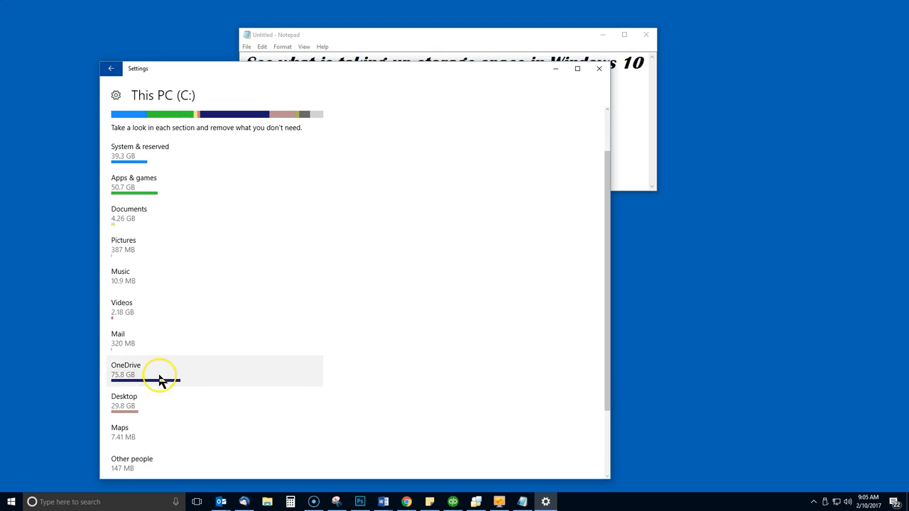
pyautogui.moveTo(188, 377)
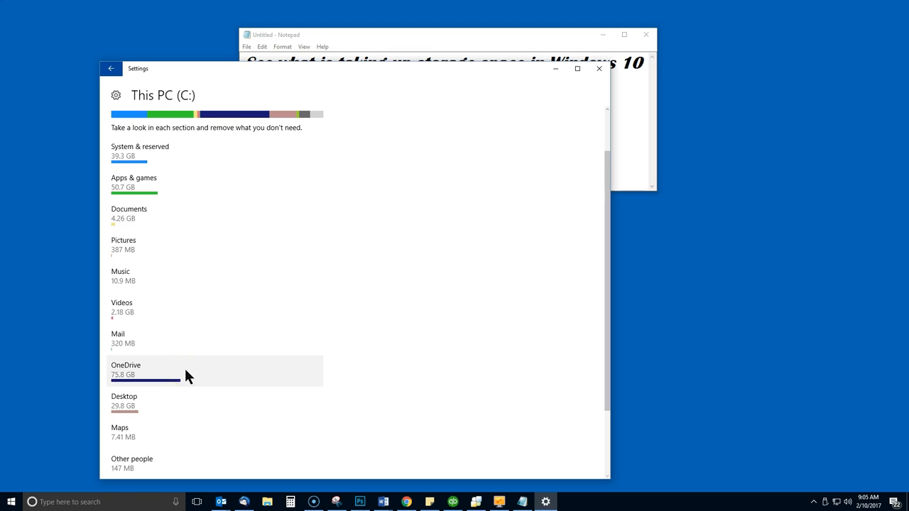
pyautogui.moveTo(158, 218)
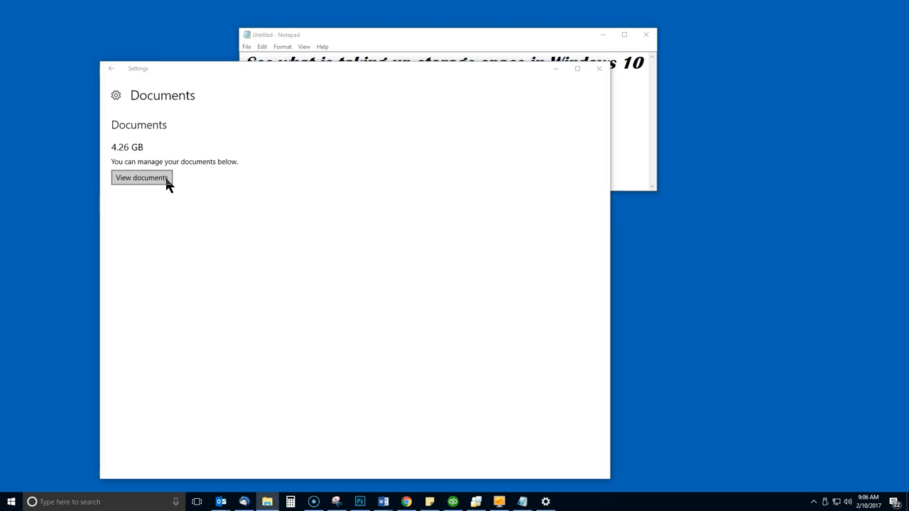
# View the Documents folder in File Explorer, close it, and return to drive C's breakdown.
pyautogui.click(140, 177)
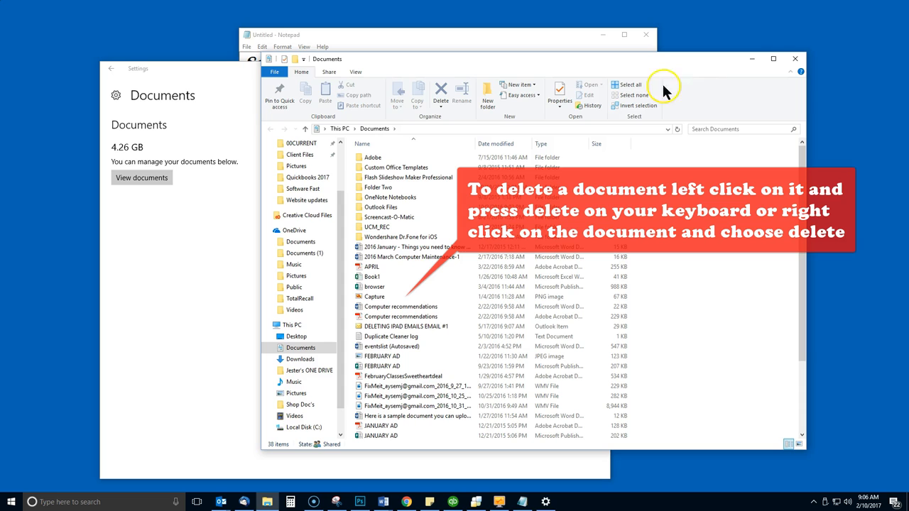
pyautogui.moveTo(795, 59)
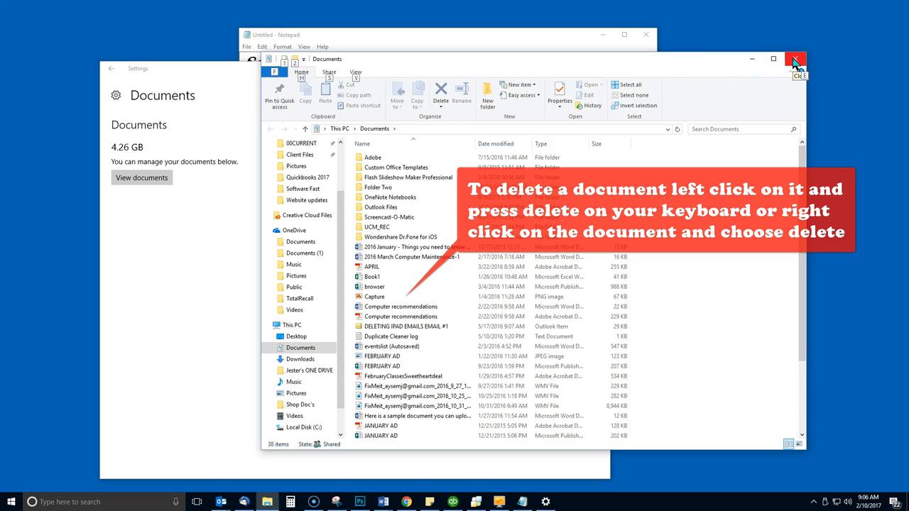
pyautogui.click(795, 59)
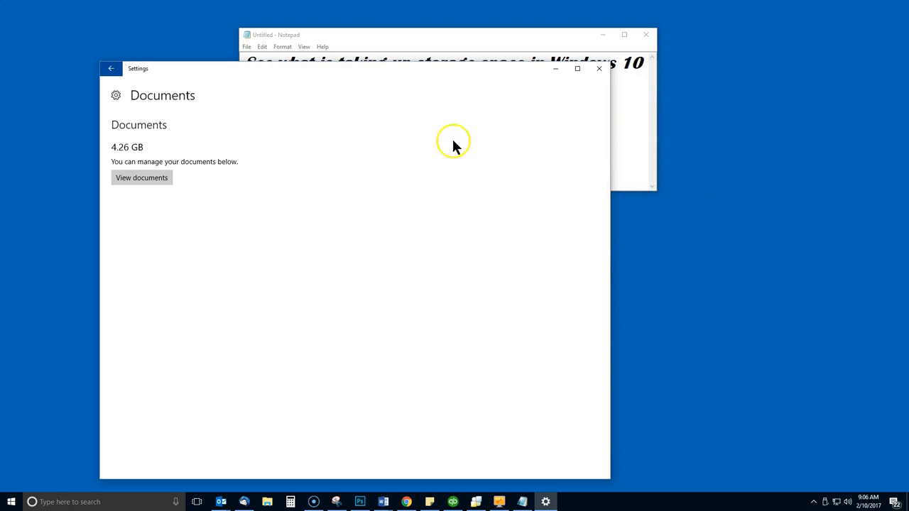
pyautogui.click(112, 69)
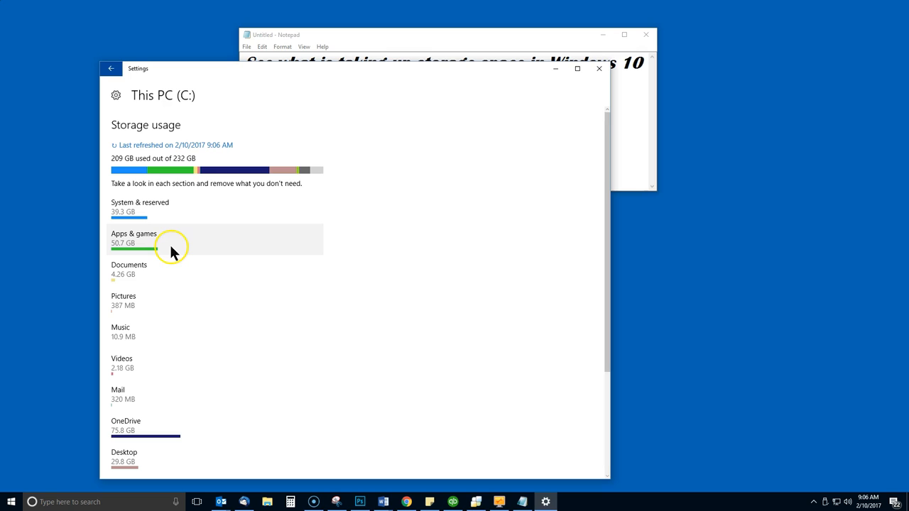
pyautogui.moveTo(186, 250)
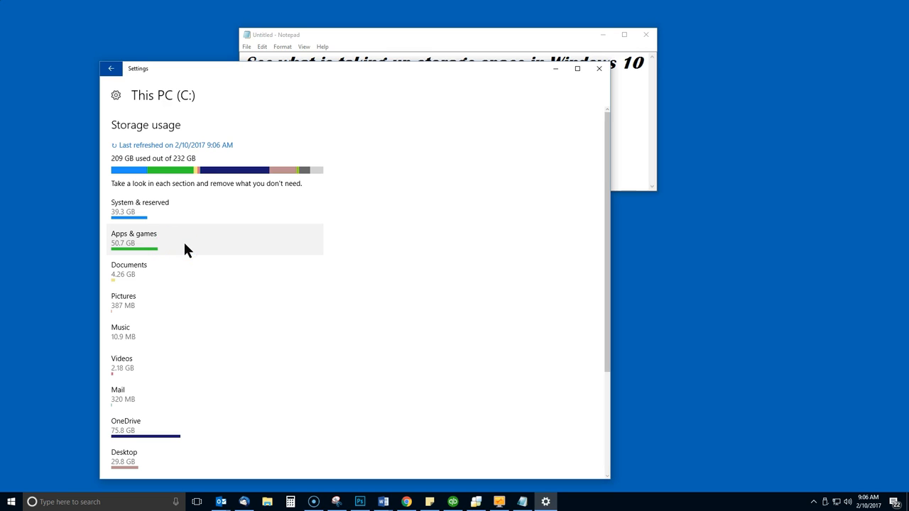
# Search Apps & games for Chrome, check Google Chrome's 321 MB size, then go back.
pyautogui.click(134, 237)
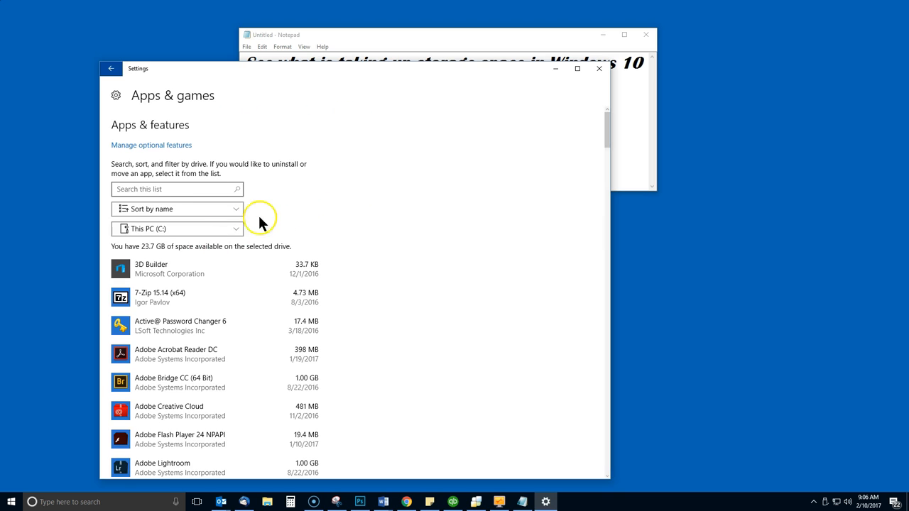
pyautogui.click(176, 209)
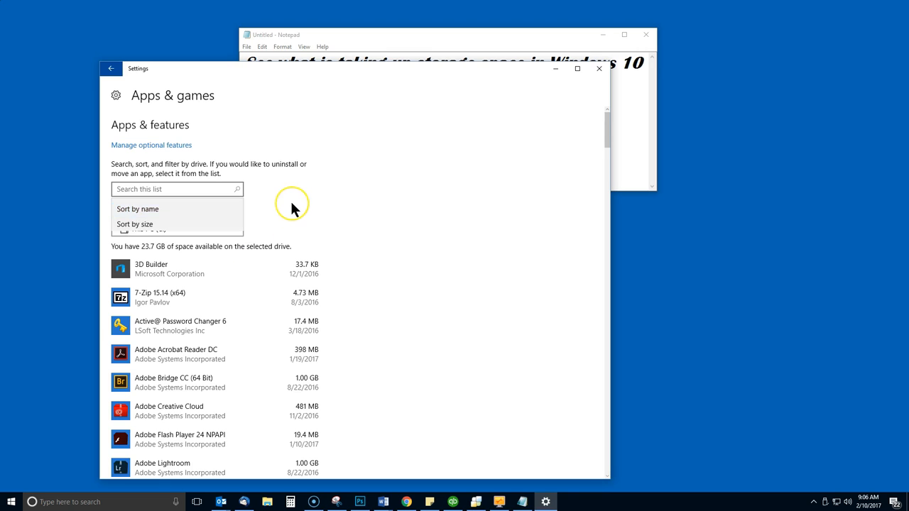
pyautogui.click(176, 189)
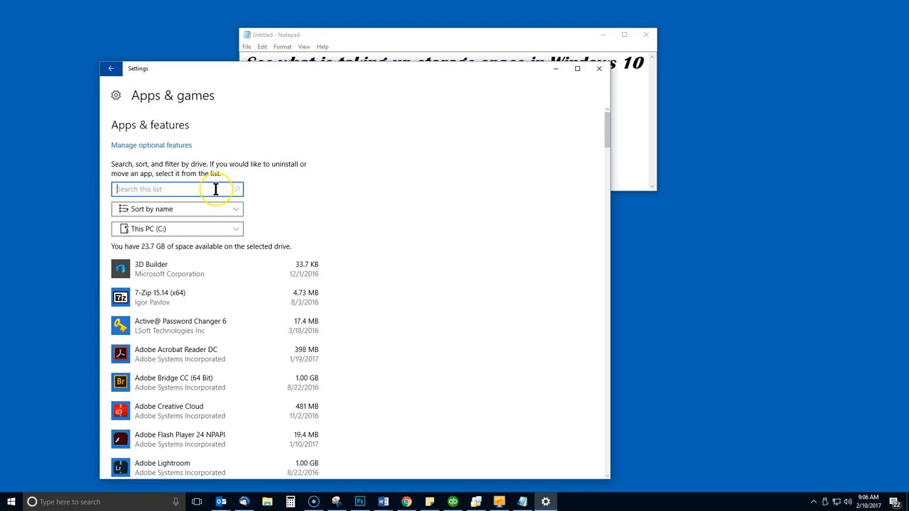
pyautogui.write('chro')
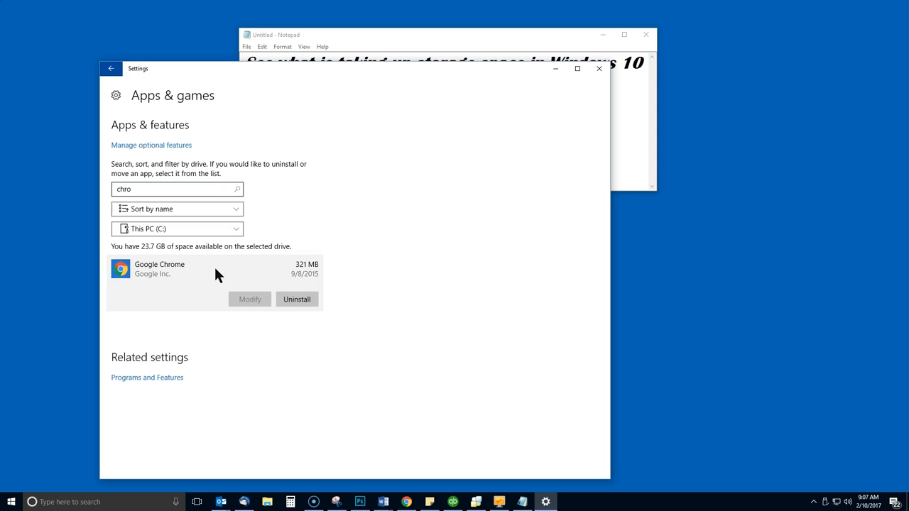
pyautogui.click(296, 299)
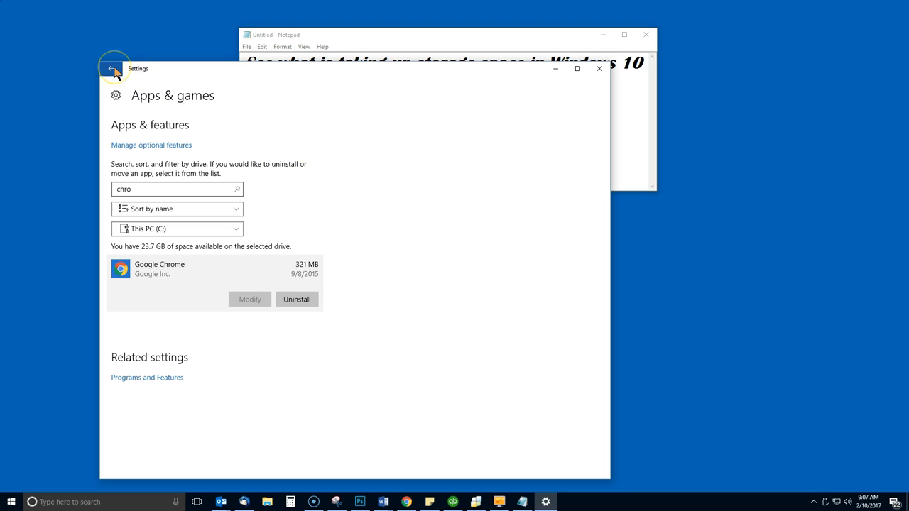
pyautogui.click(112, 68)
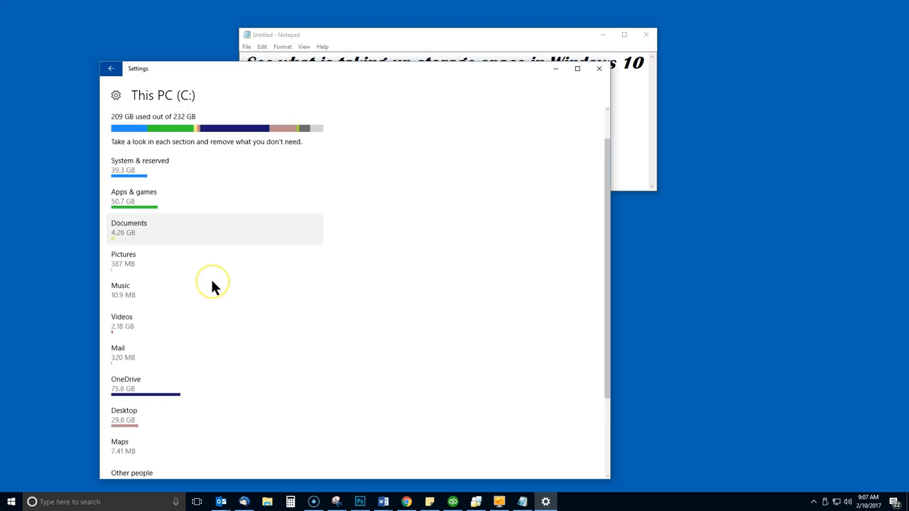
# Review Temporary files: 208 MB temp, 2.67 GB Downloads, 268 MB recycle bin.
pyautogui.scroll(-3)
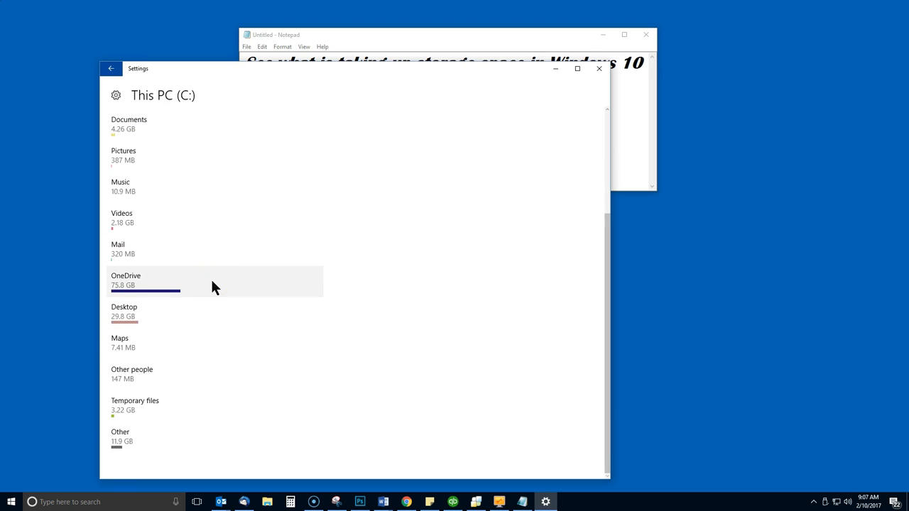
pyautogui.moveTo(181, 416)
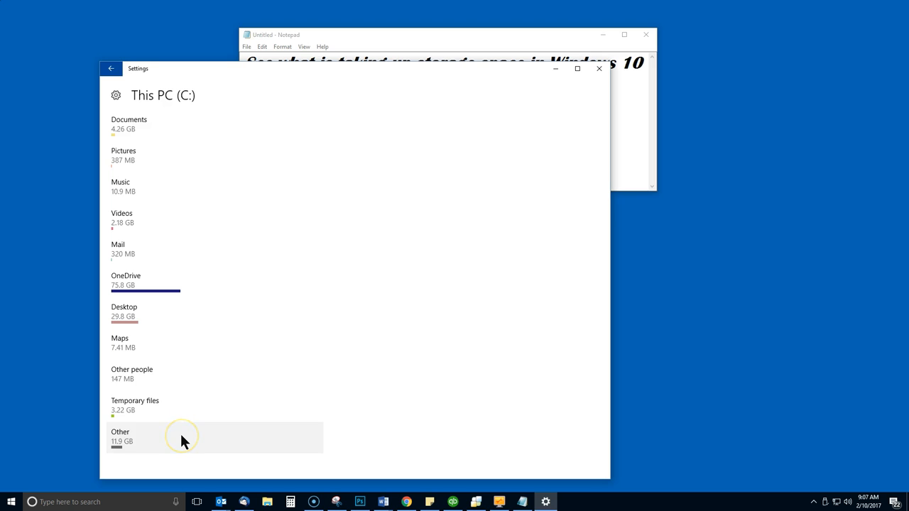
pyautogui.click(135, 405)
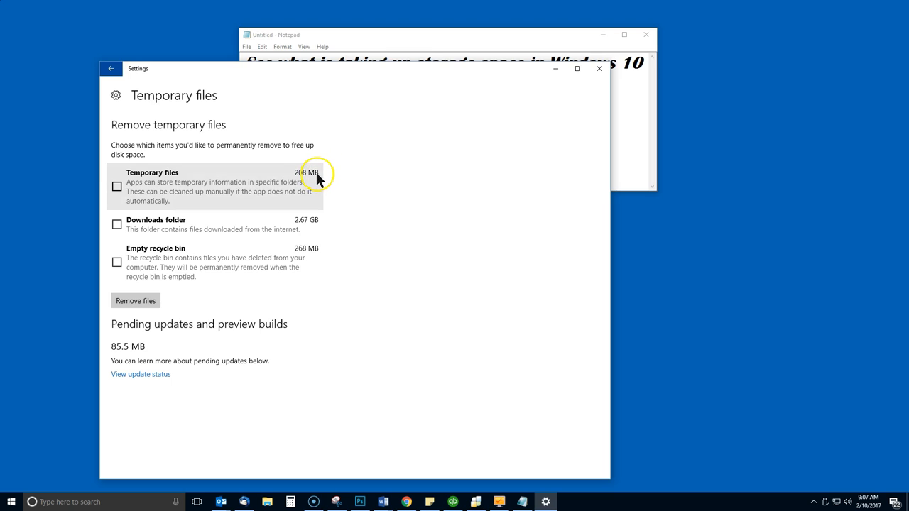
pyautogui.moveTo(318, 182)
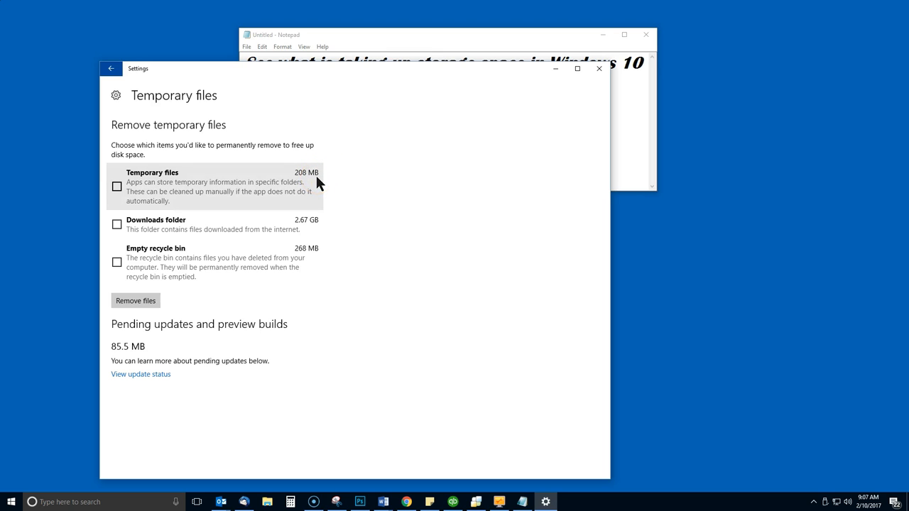
pyautogui.moveTo(298, 259)
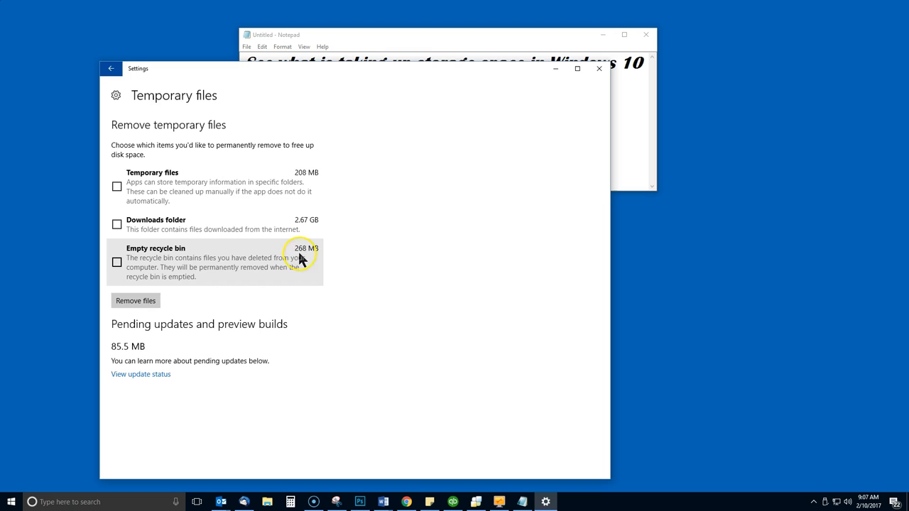
pyautogui.moveTo(298, 223)
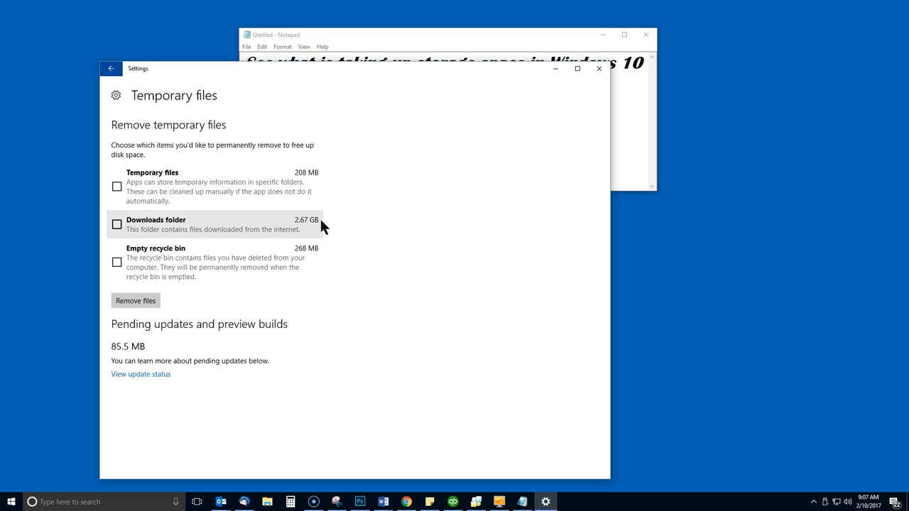
pyautogui.moveTo(199, 346)
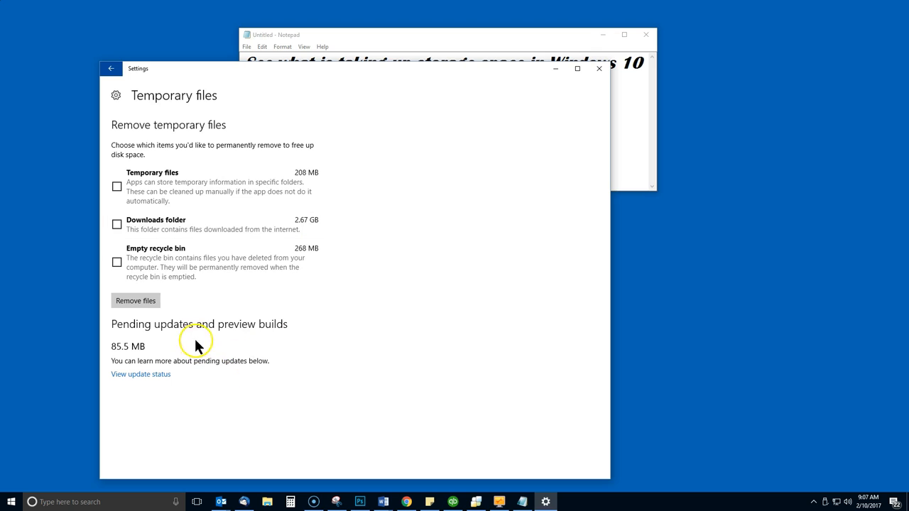
pyautogui.moveTo(95, 393)
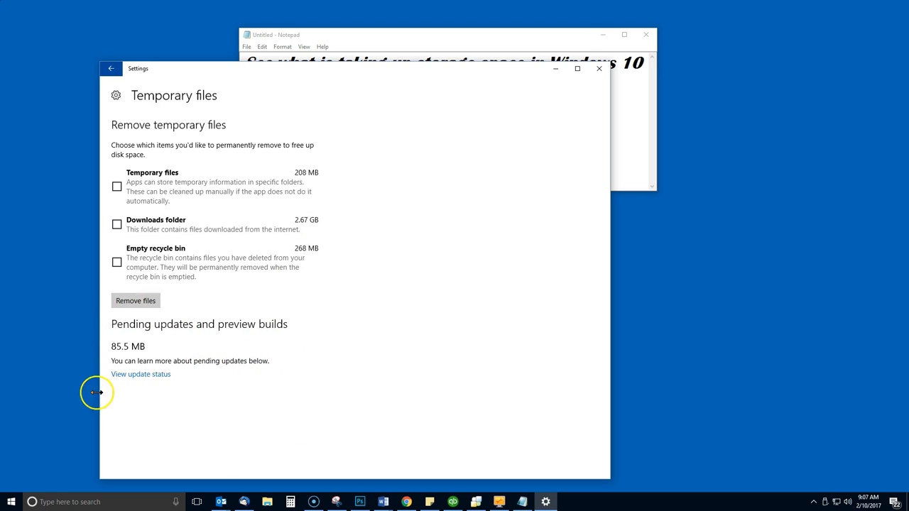
pyautogui.moveTo(310, 334)
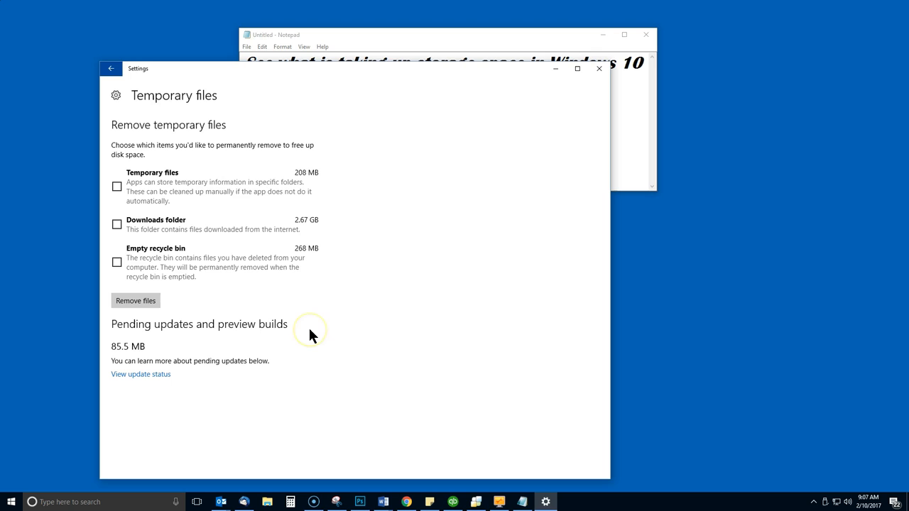
pyautogui.moveTo(306, 305)
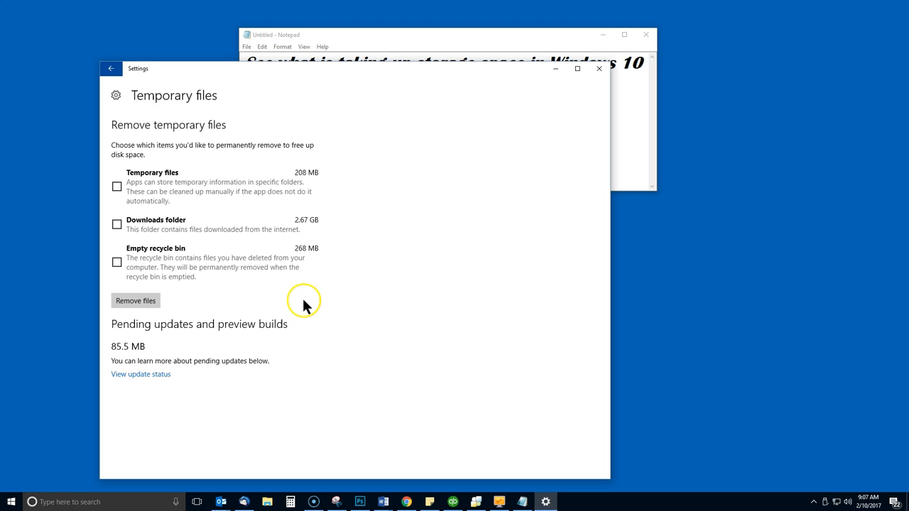
pyautogui.click(111, 68)
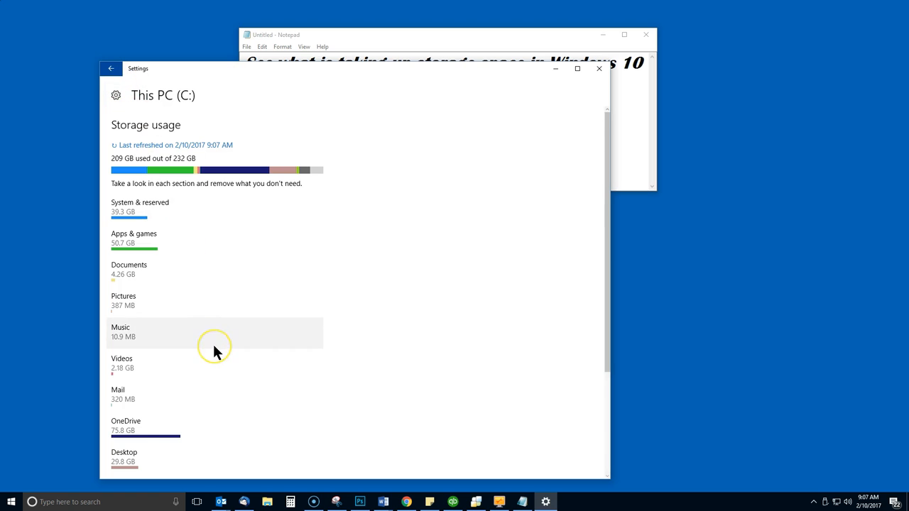
# Open Other (11.9 GB folders), view C:\Windows10Upgrade in File Explorer, then close it.
pyautogui.scroll(-3)
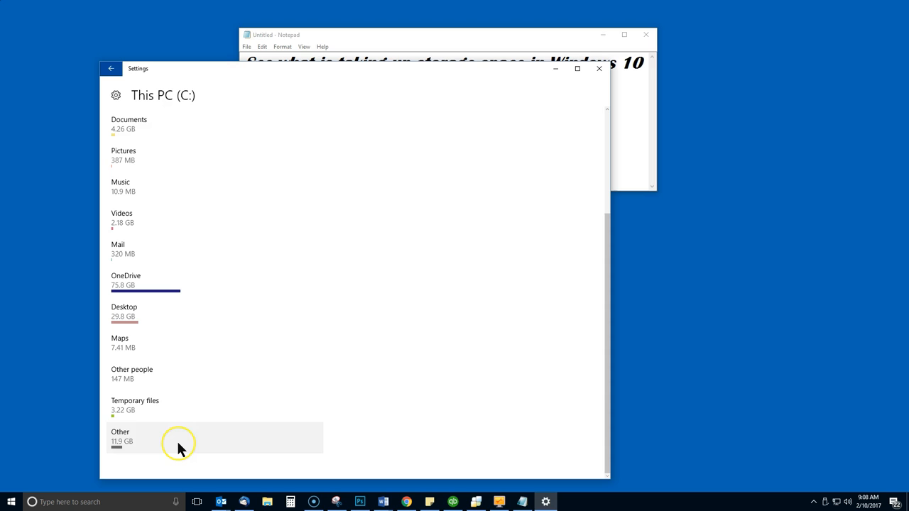
pyautogui.click(178, 437)
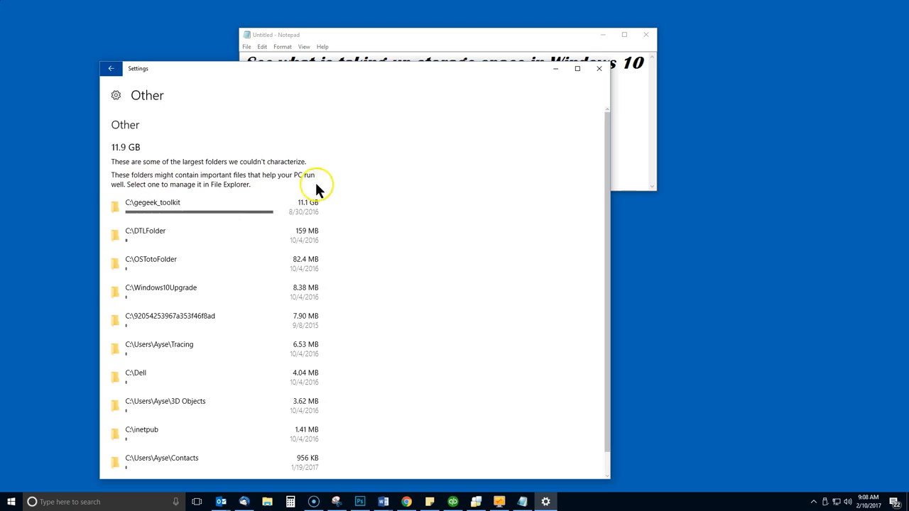
pyautogui.moveTo(325, 217)
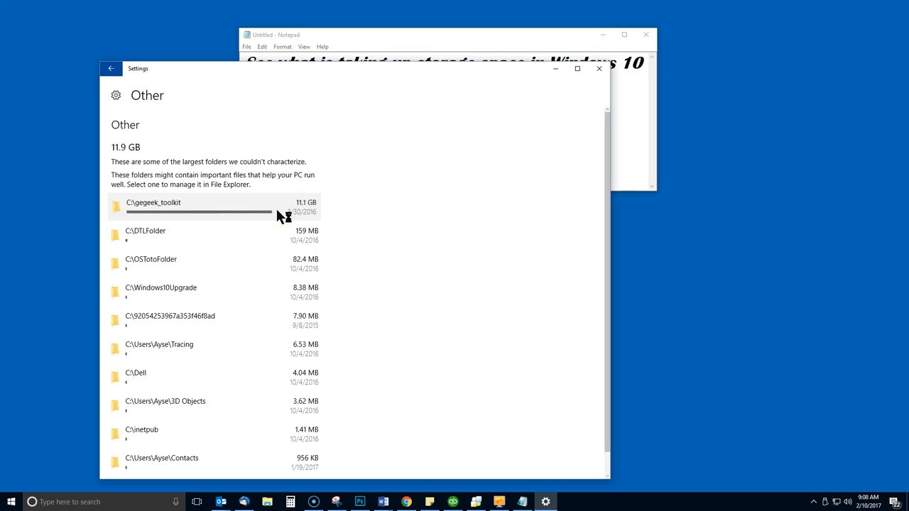
pyautogui.moveTo(254, 287)
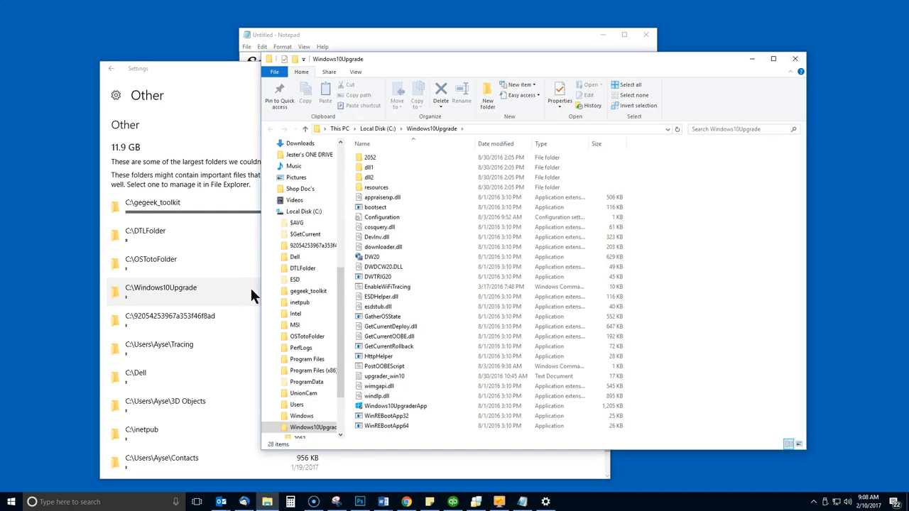
pyautogui.moveTo(795, 58)
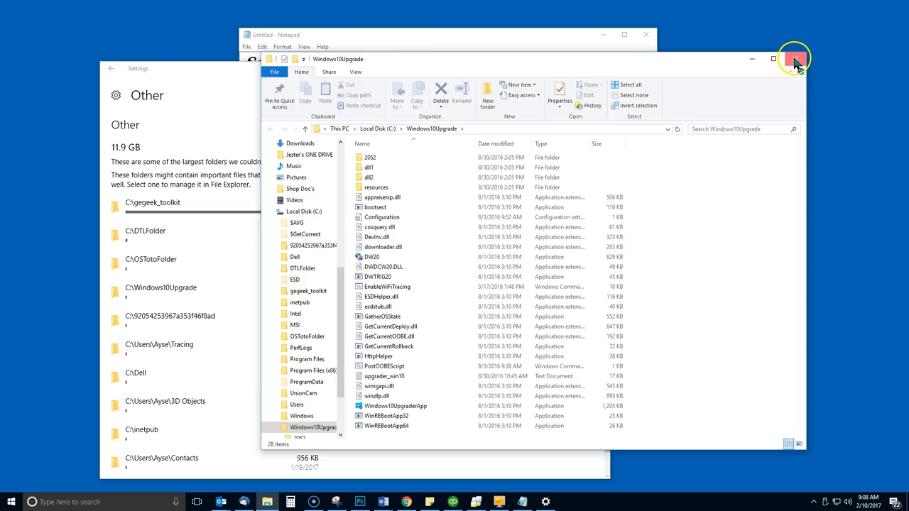
pyautogui.click(793, 59)
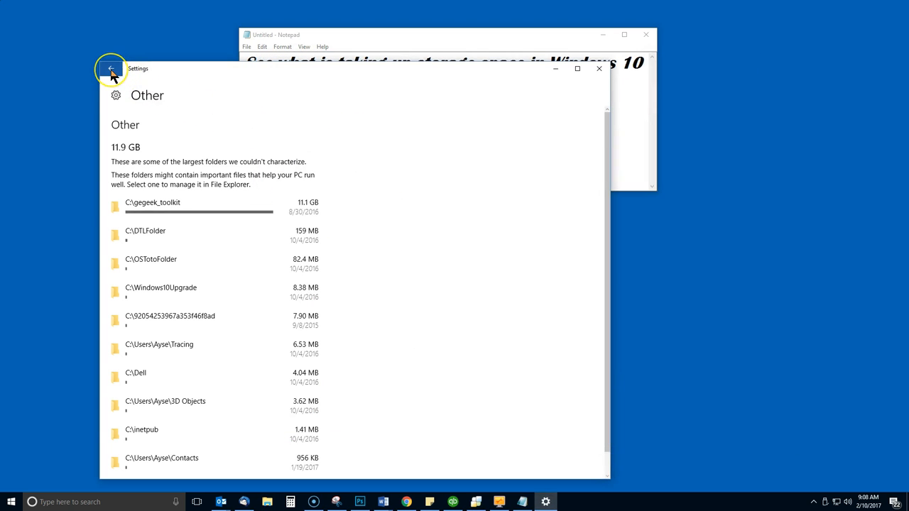
# Back out twice to the main Storage page and close Settings.
pyautogui.click(112, 68)
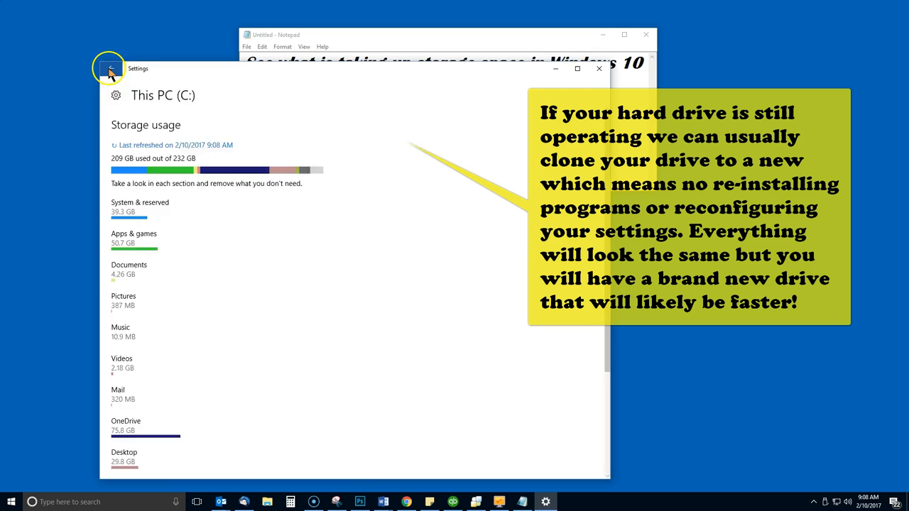
pyautogui.click(111, 68)
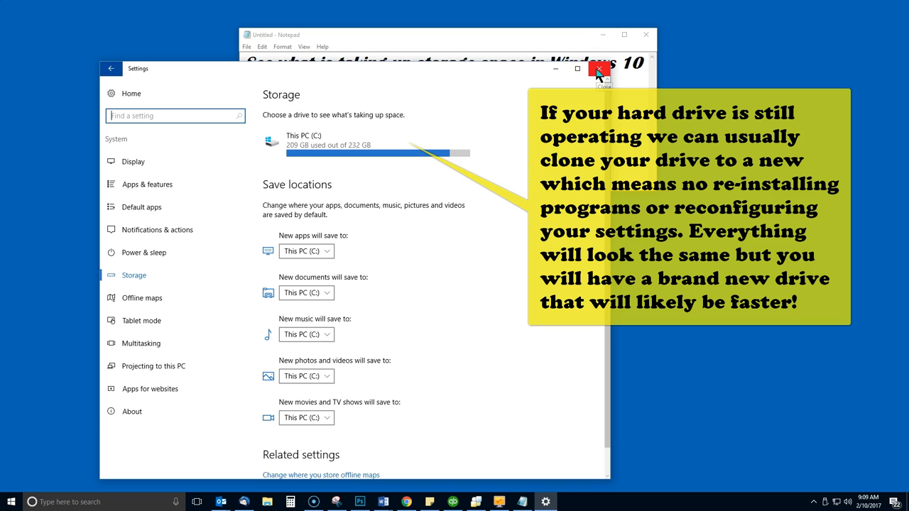
pyautogui.click(598, 70)
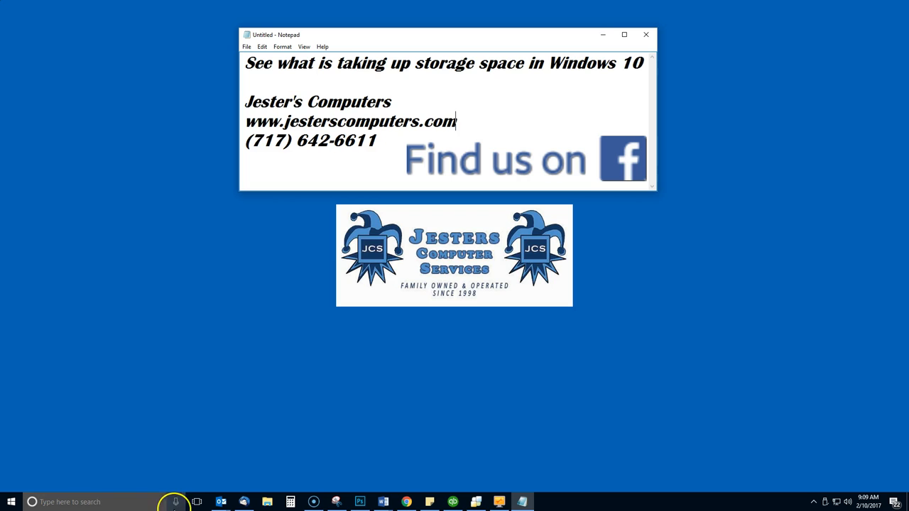
pyautogui.moveTo(120, 426)
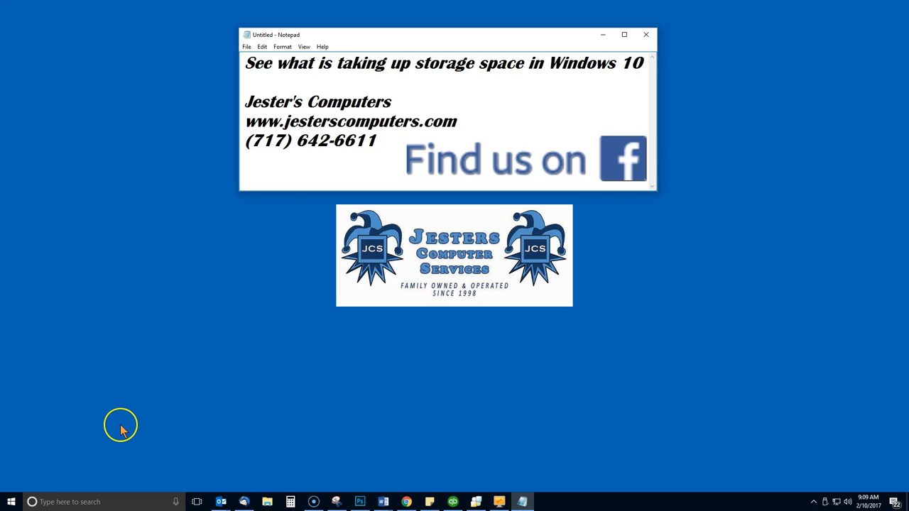